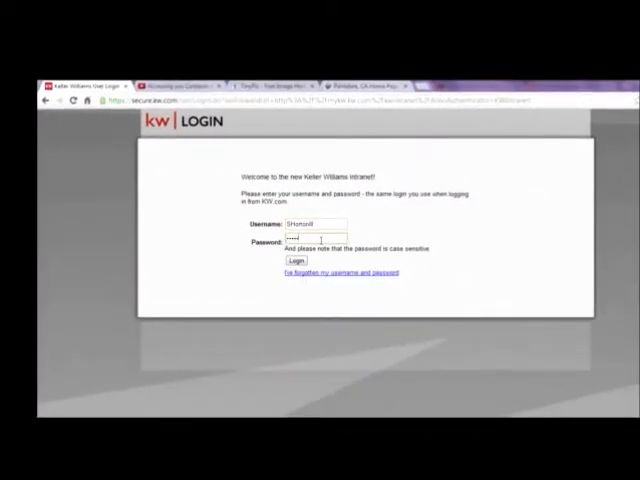
Sign in to the KW intranet and open the eEdge Control Panel's website admin
type("•")
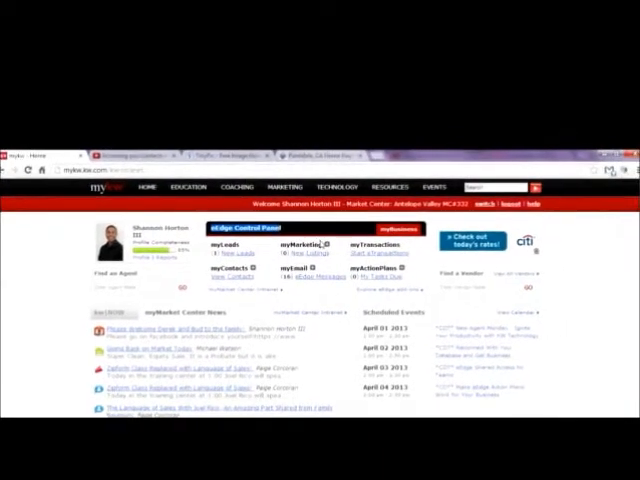
left_click(297, 242)
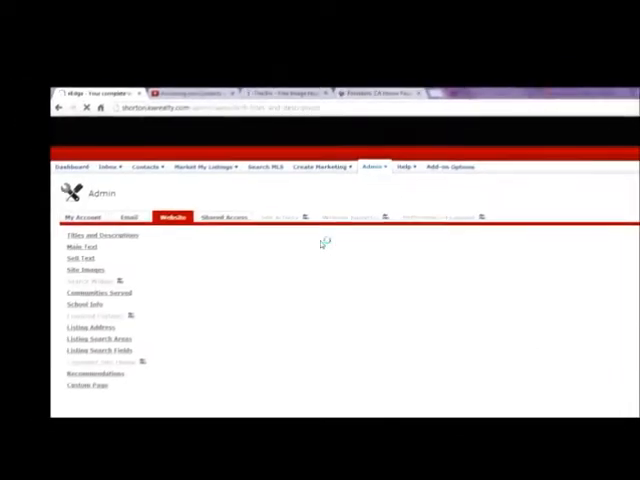
Open Titles and Descriptions and review the site pages in the page name list
left_click(100, 235)
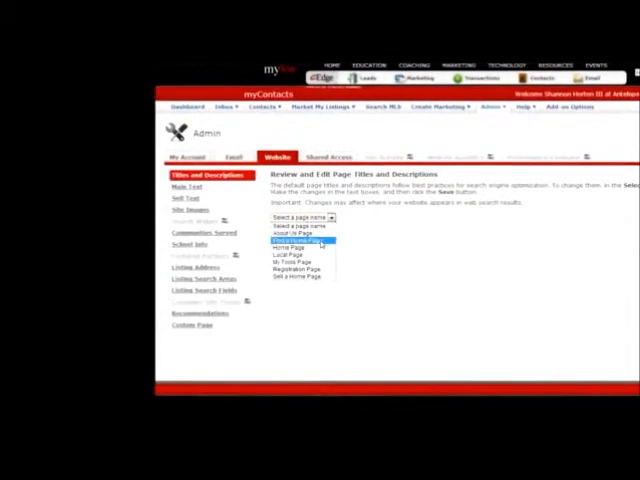
left_click(308, 242)
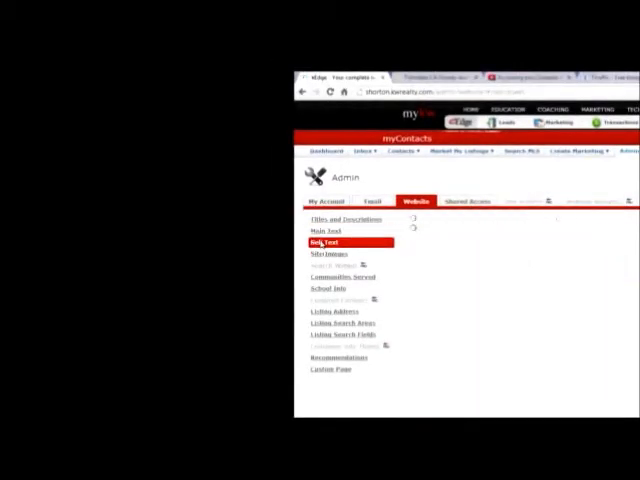
Preview the live Sell page, then visit Site Images and the empty Communities Served list
left_click(330, 242)
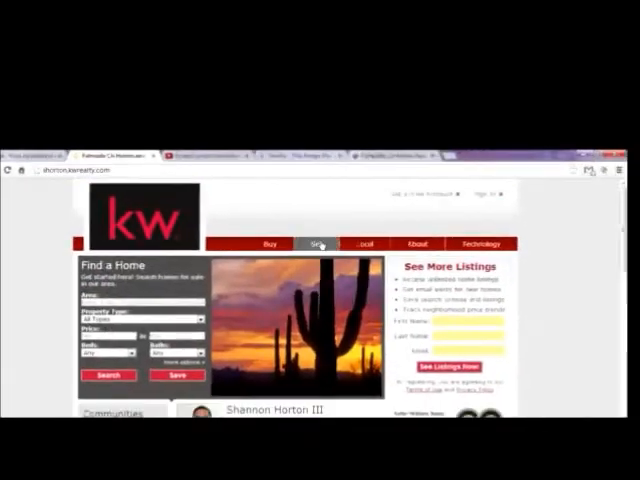
left_click(322, 243)
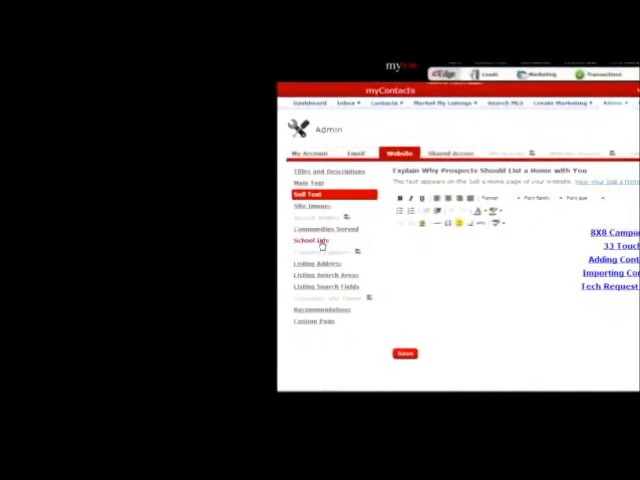
left_click(314, 240)
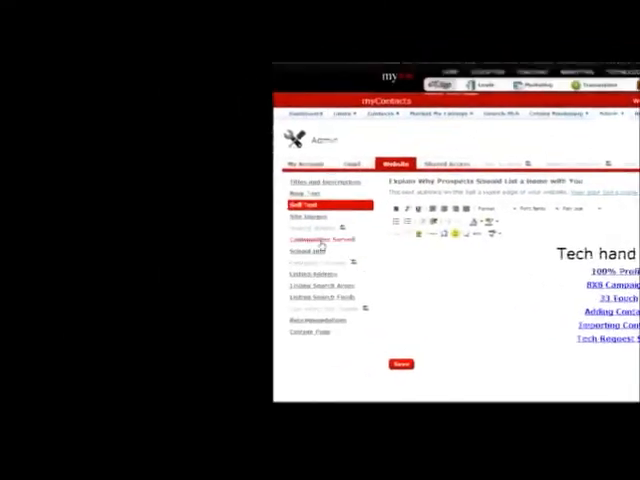
left_click(303, 208)
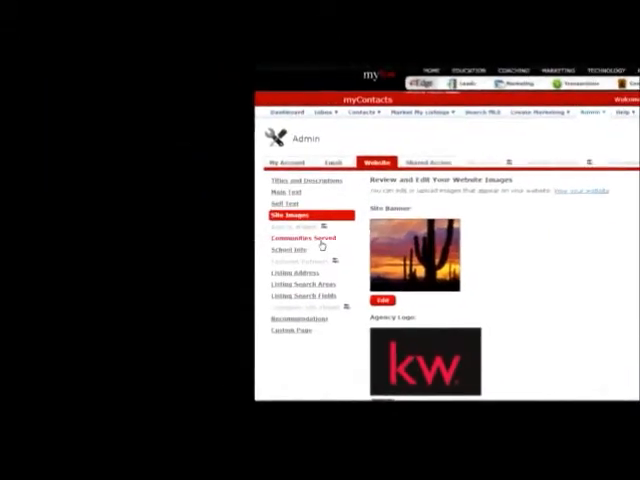
left_click(301, 238)
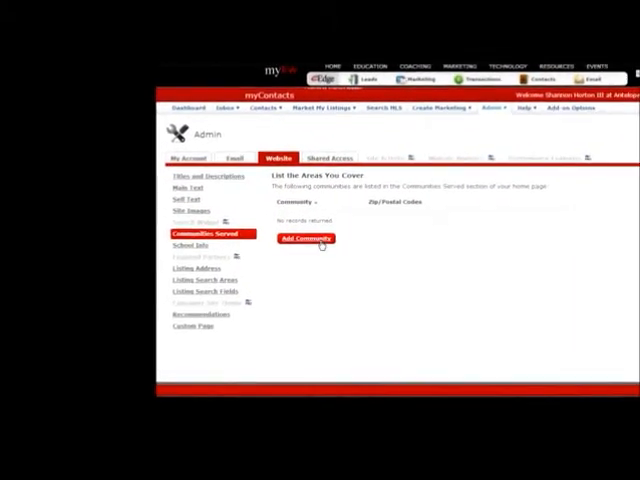
Add a Palmdale community with its 935 zip code and info page address
left_click(305, 238)
type("Palmdale")
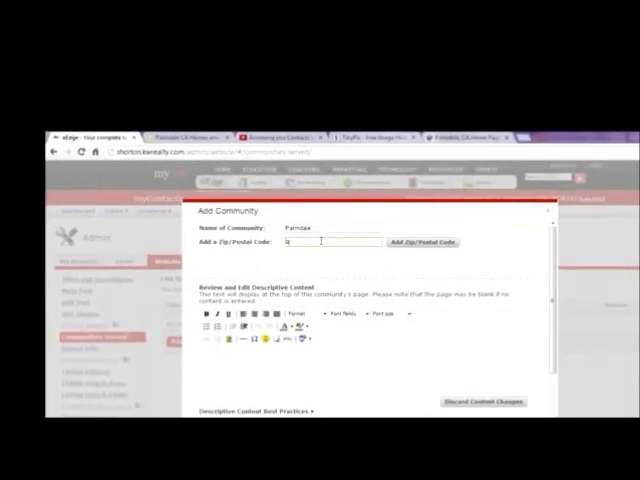
type("935")
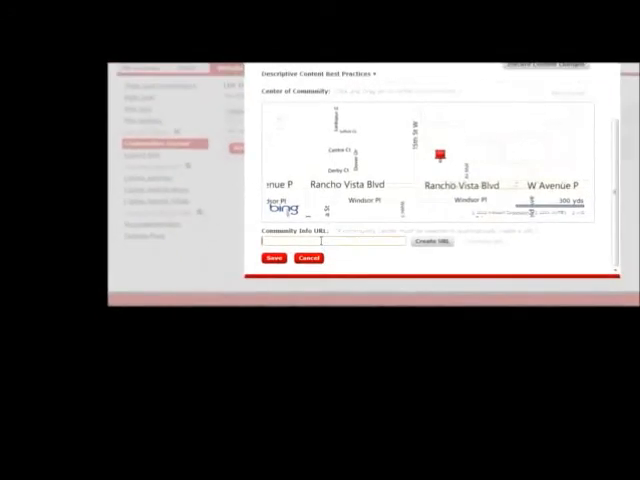
left_click(274, 258)
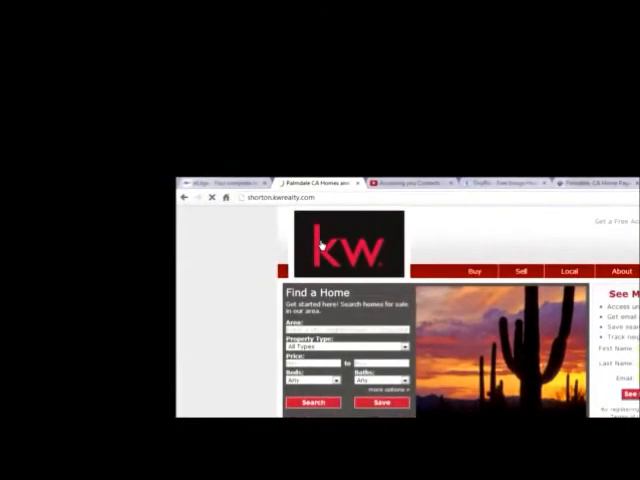
On the live site, open Palmdale under Communities Served, then the Local page
scroll("down", 3)
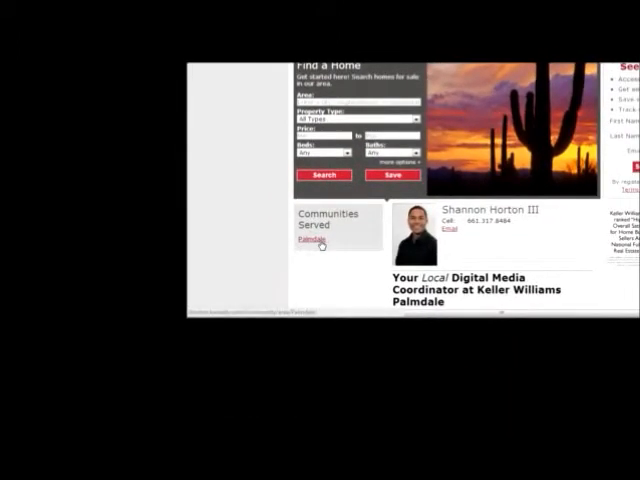
left_click(311, 239)
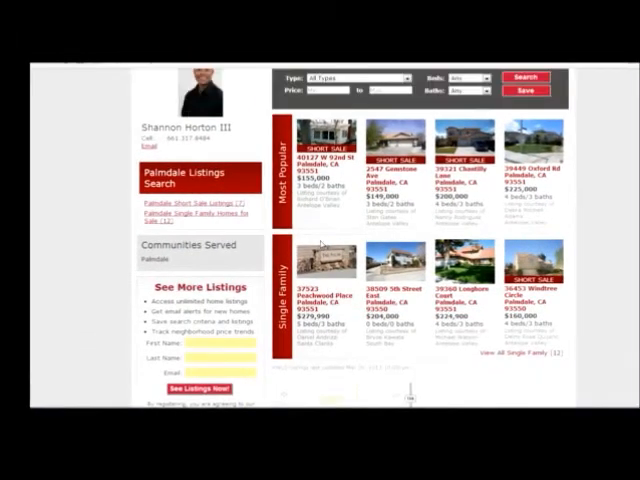
scroll("down", 3)
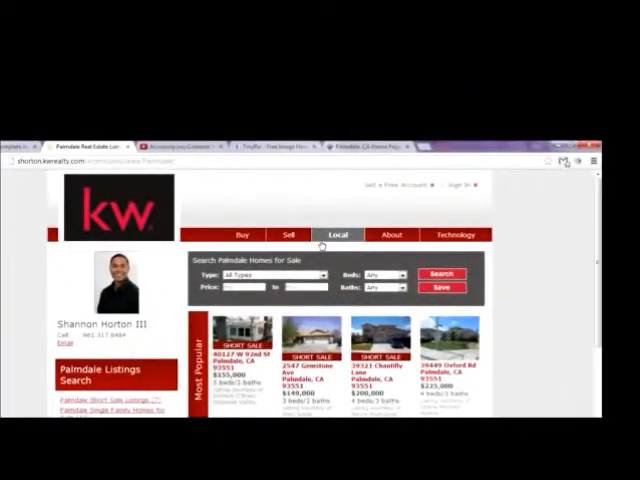
left_click(338, 234)
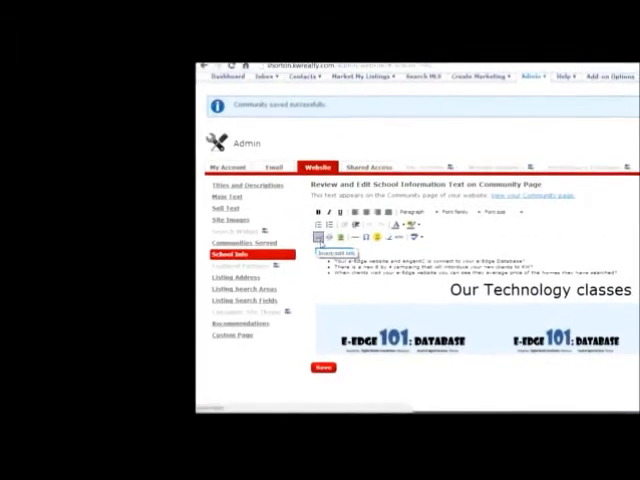
Open the Main Text editor holding the 'Your Local Digital Media Coordinator' homepage text
left_click(318, 239)
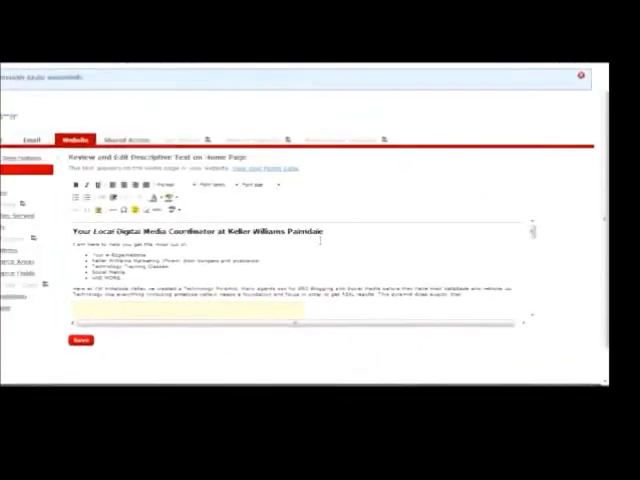
Open the Insert/Edit Image dialog and load tinypic.com in the browser
left_click(80, 340)
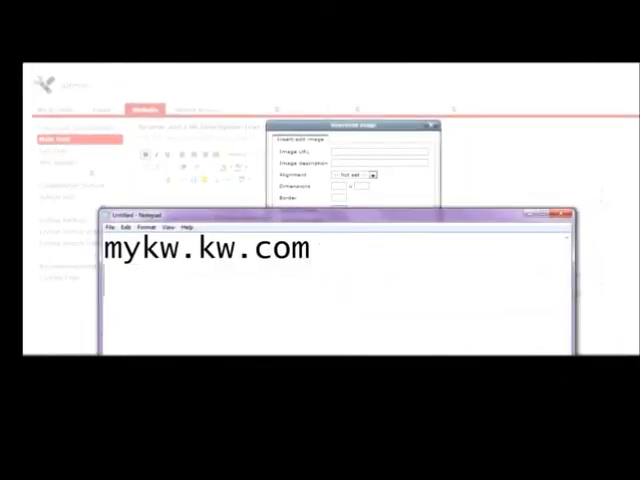
type("tinyp")
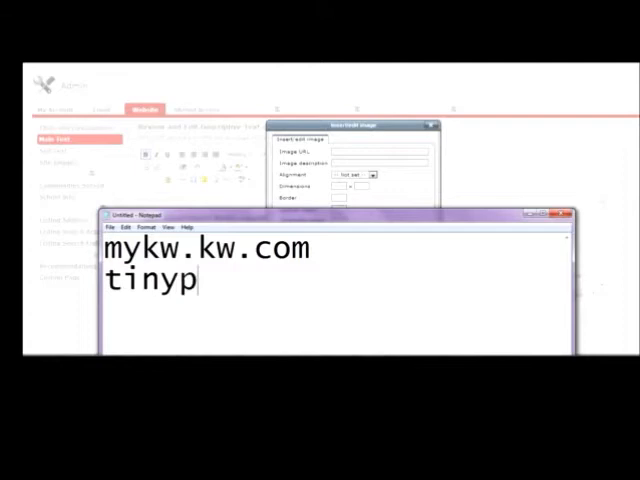
type("ic.com")
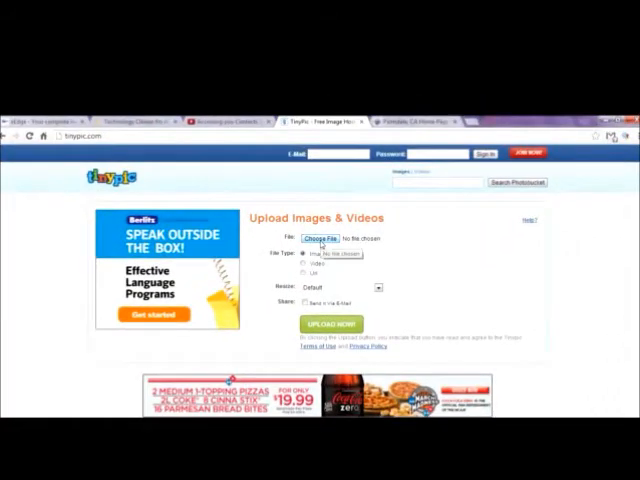
Choose a photo and upload it to TinyPic, answering the captcha phrase
left_click(319, 238)
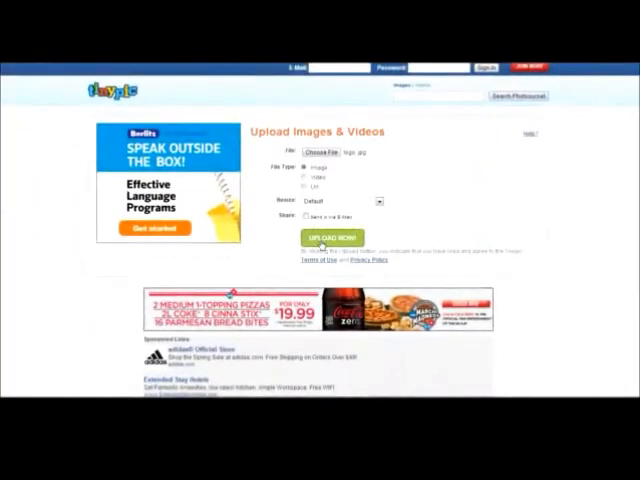
left_click(330, 238)
type("get photo editing effects")
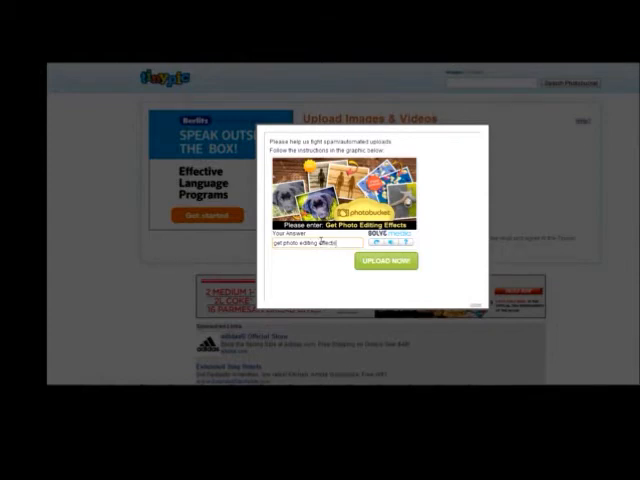
left_click(371, 260)
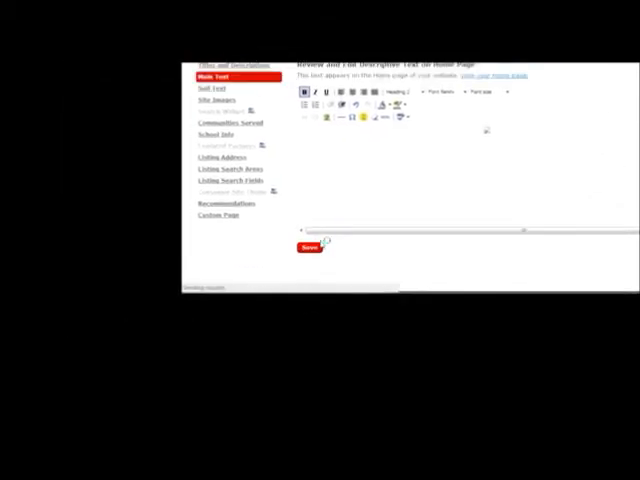
Save the home page Main Text containing the TinyPic photo
left_click(310, 247)
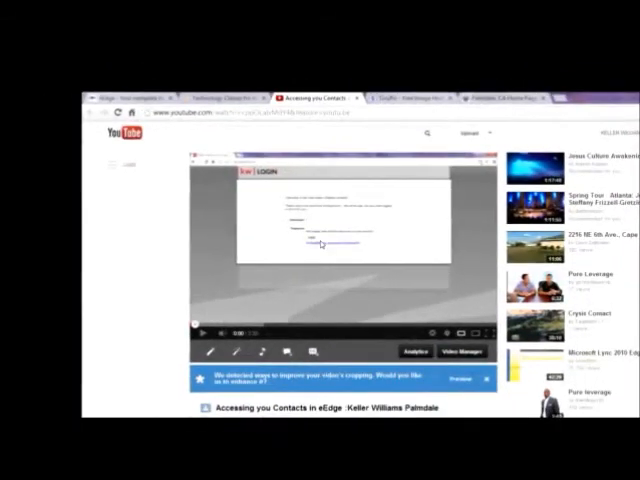
Open the Share options below the 'Accessing you Contacts in eEdge' YouTube video
scroll("down", 3)
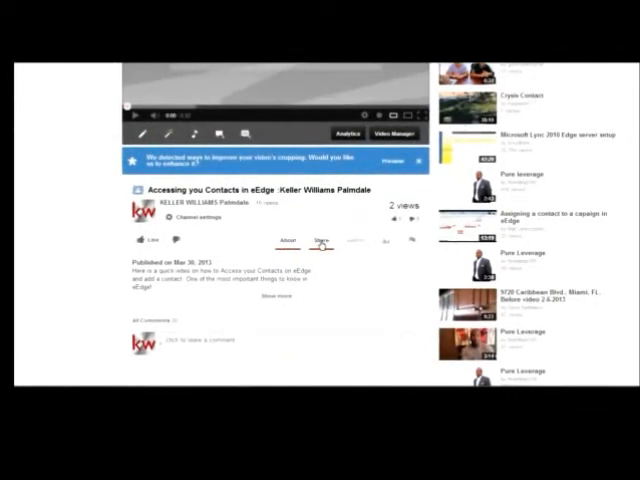
left_click(318, 240)
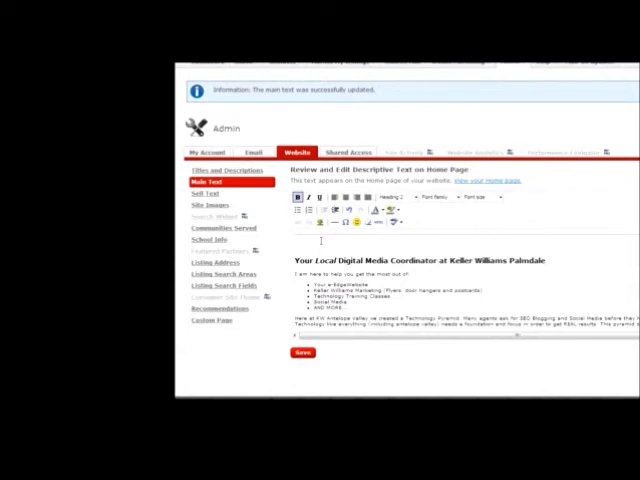
Type the placeholder XXXXXXX above the Main Text heading and open the HTML source
type("XXXXXXX")
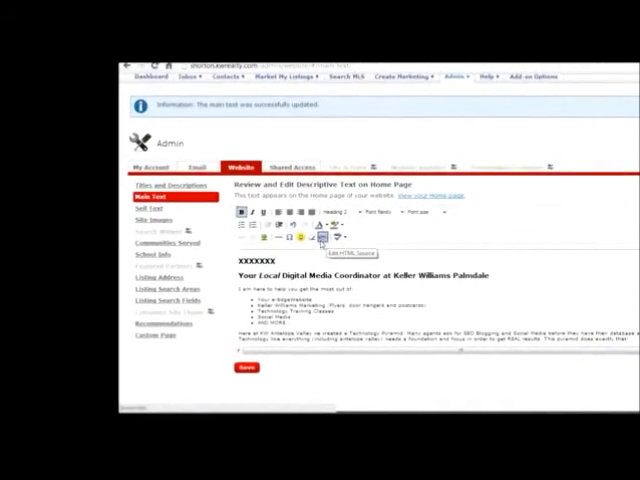
left_click(328, 239)
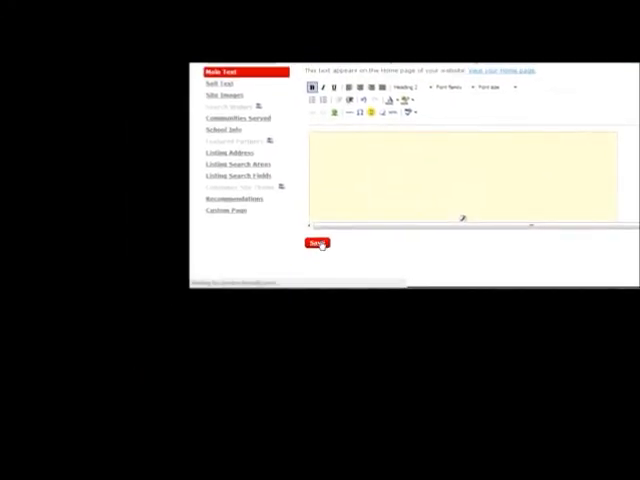
Save the Main Text twice until the success message confirms the update
left_click(316, 243)
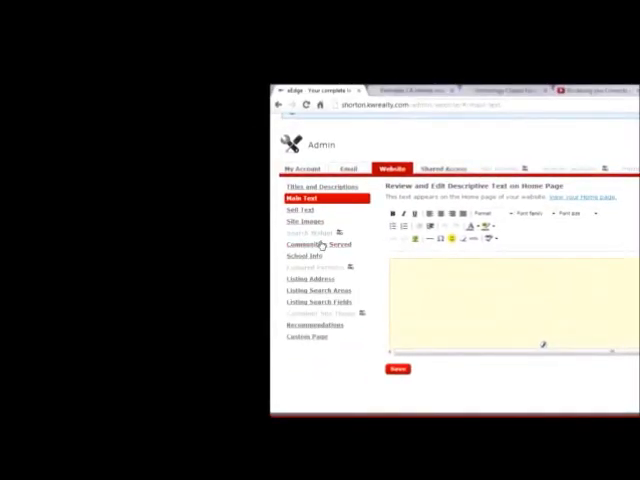
scroll("down", 3)
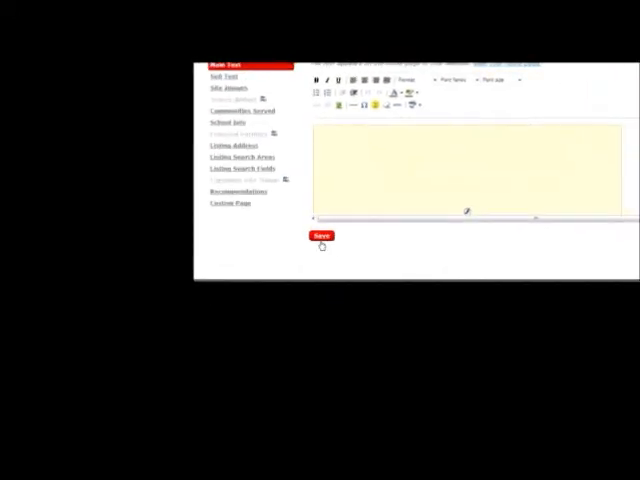
left_click(321, 236)
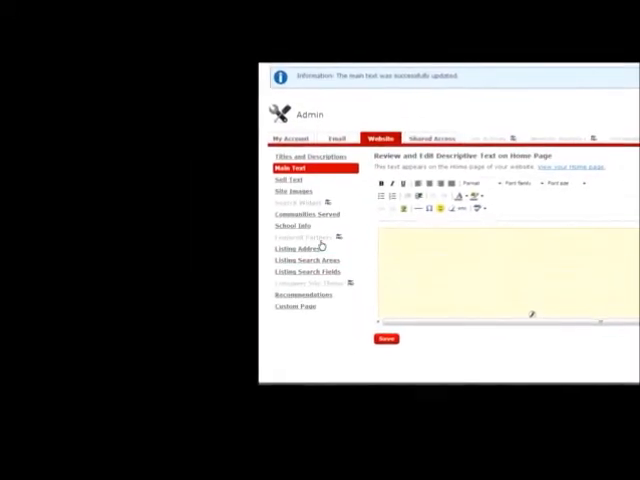